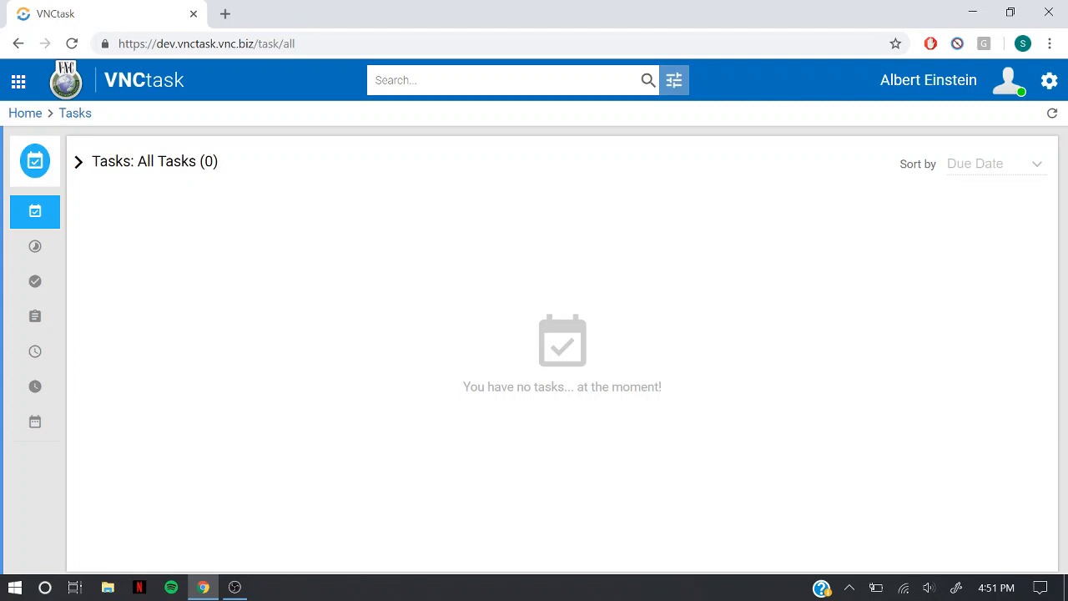
pyautogui.moveTo(370, 277)
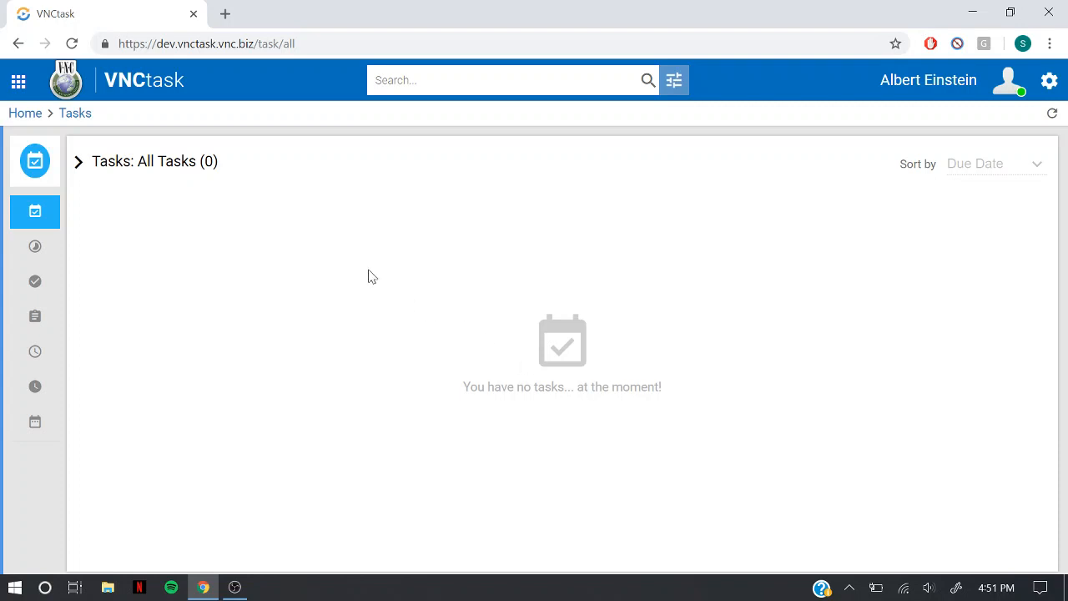
pyautogui.moveTo(77, 162)
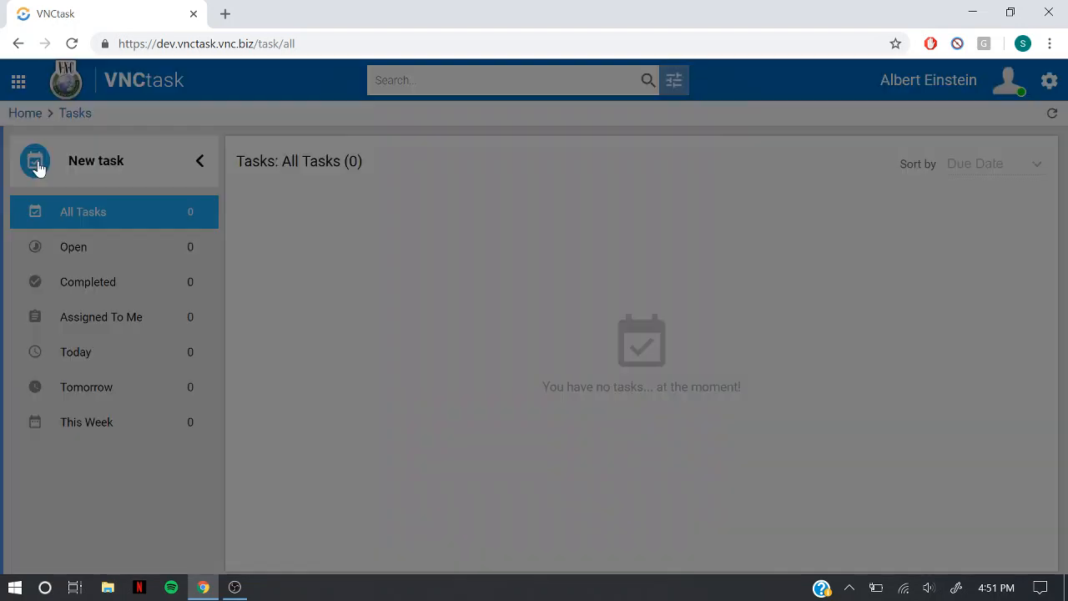
# Name the new task 'tutorial for VNCtask' with start date Today and due date Tomorrow
pyautogui.click(37, 160)
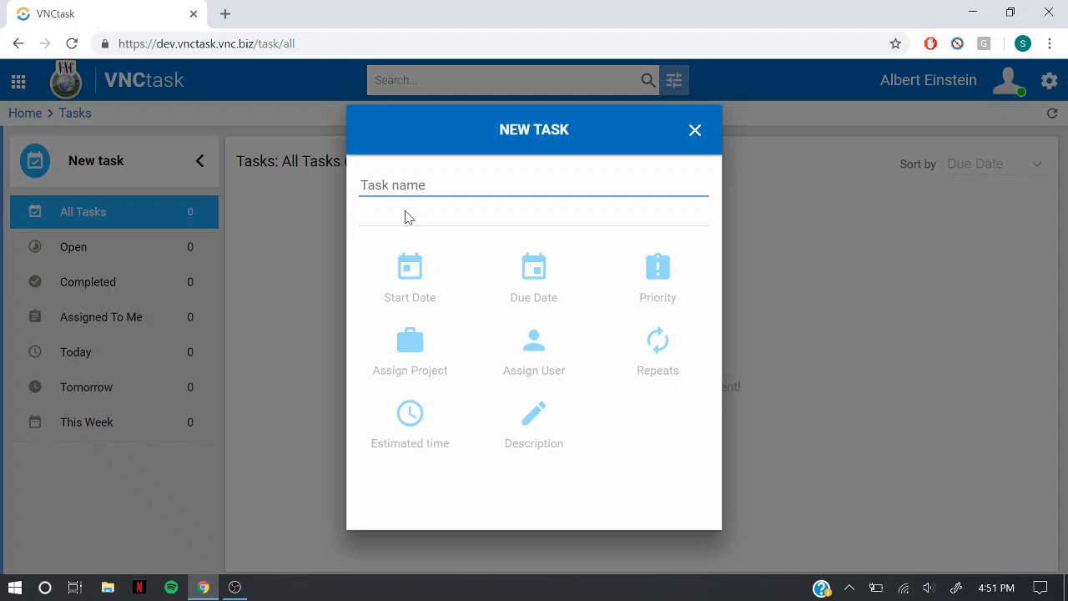
pyautogui.write('tutor')
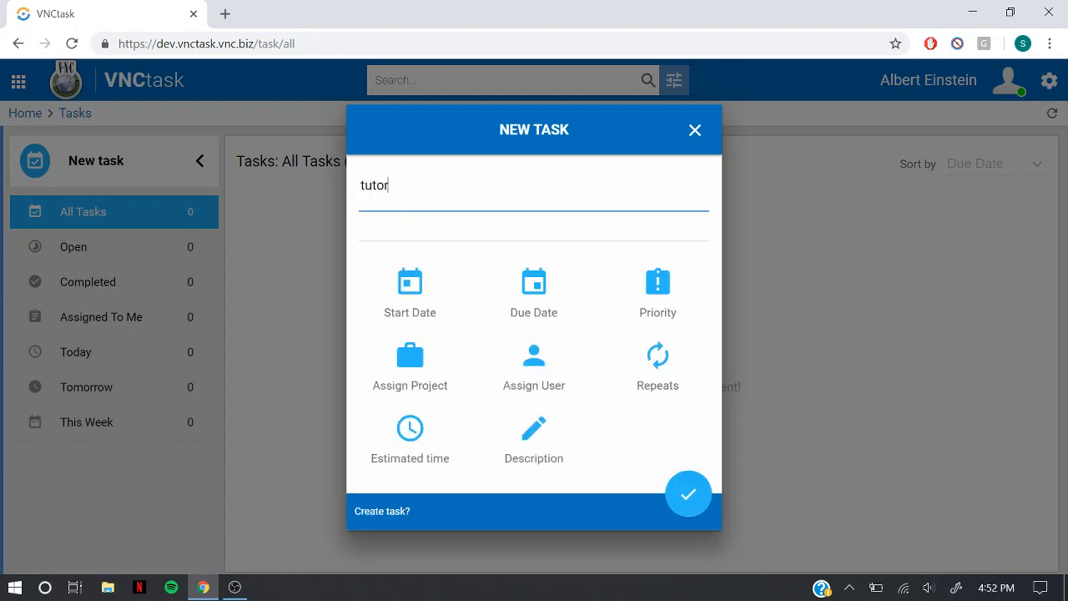
pyautogui.write('ial for VNC')
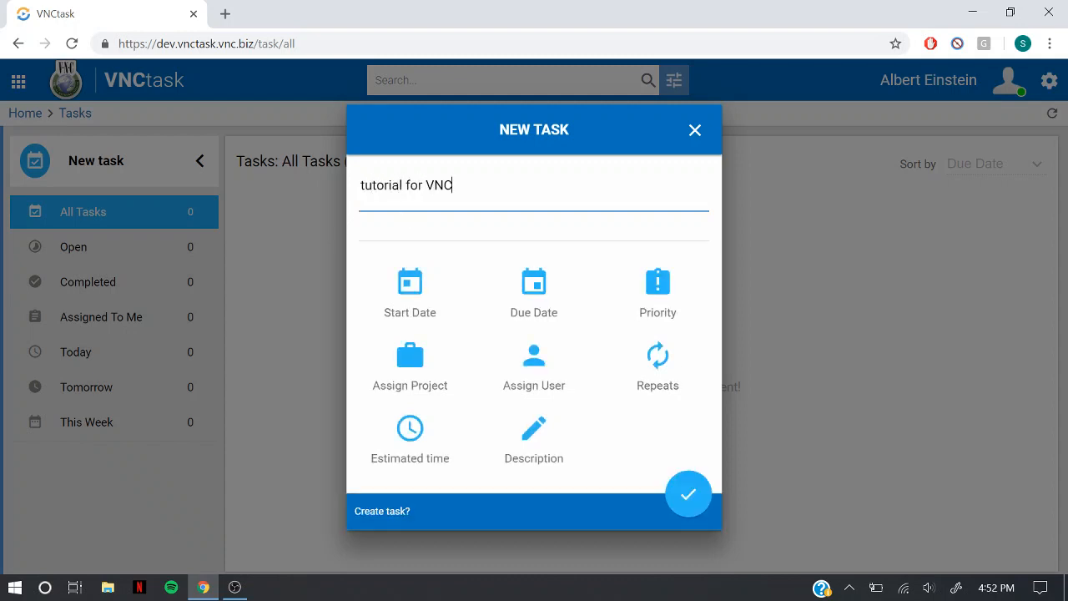
pyautogui.write('task')
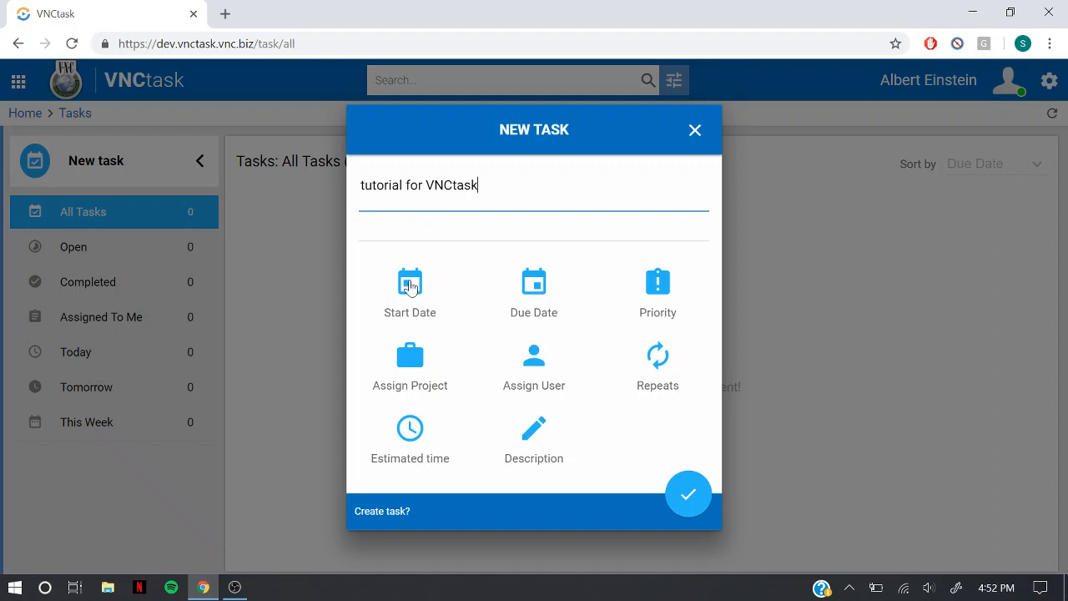
pyautogui.click(408, 282)
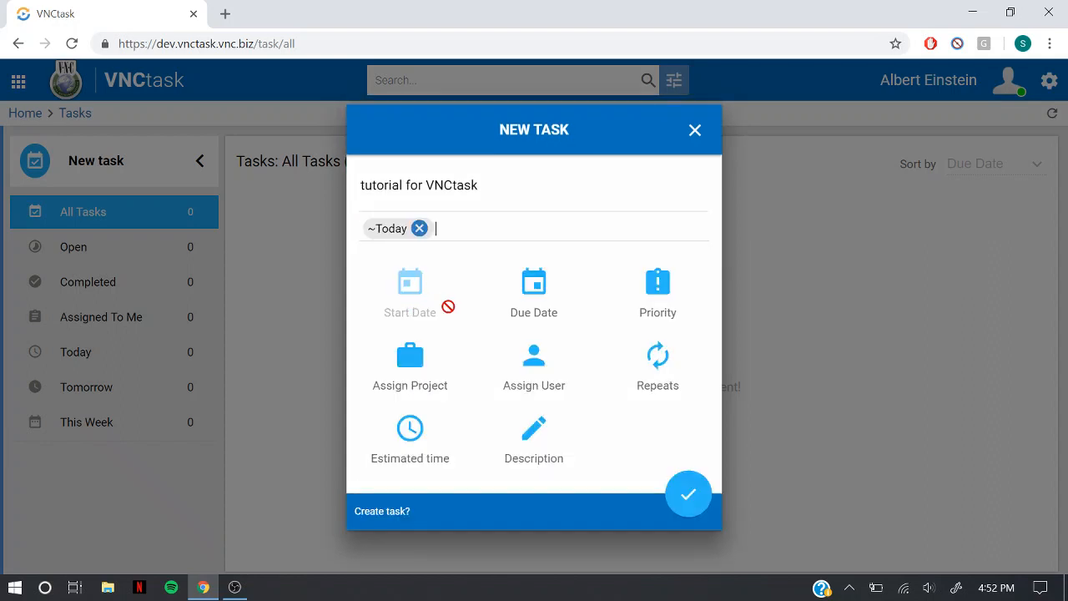
pyautogui.write('^Tomorrow')
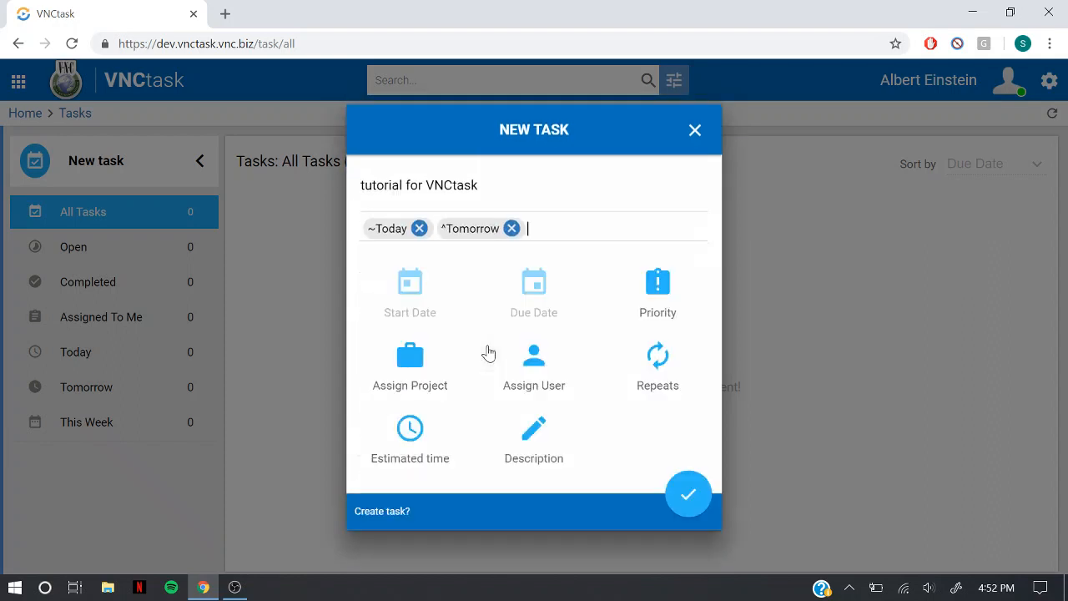
# Set priority High, project Project 1 and assignee Albert Einstein on the draft
pyautogui.click(657, 281)
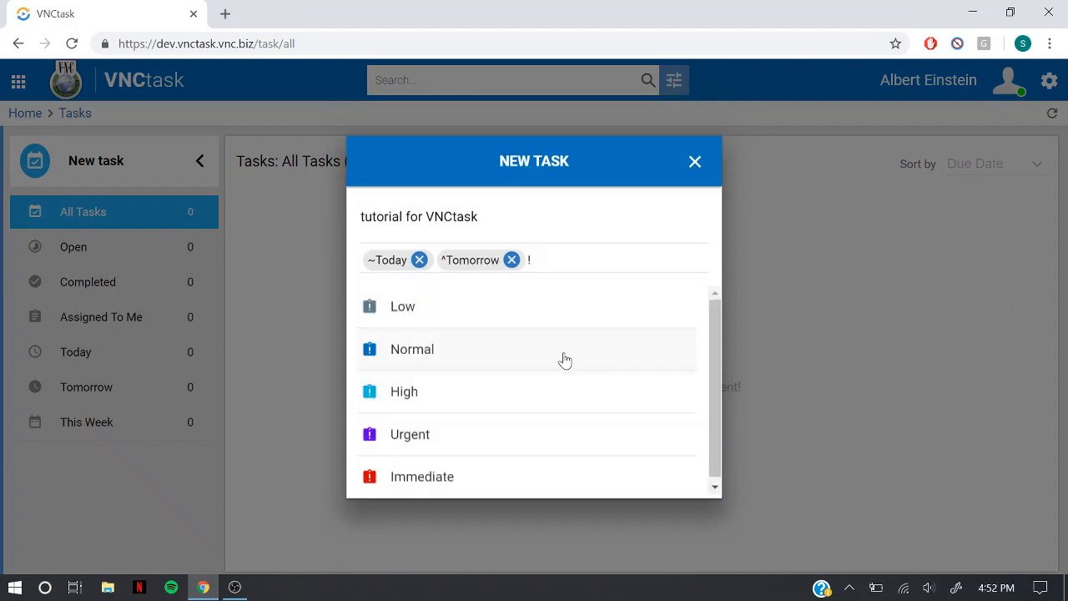
pyautogui.click(404, 390)
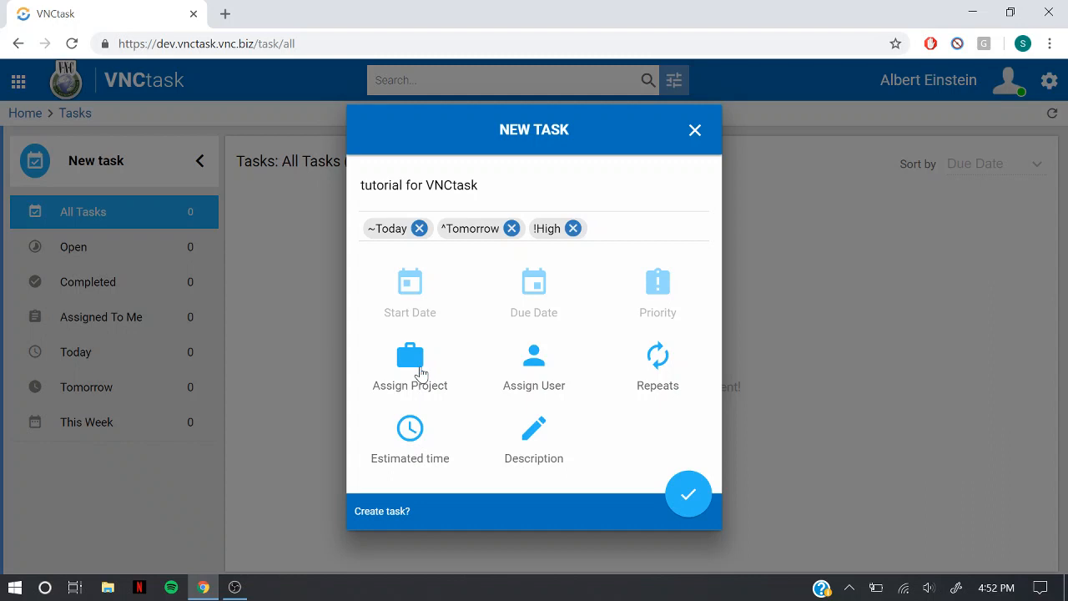
pyautogui.click(408, 354)
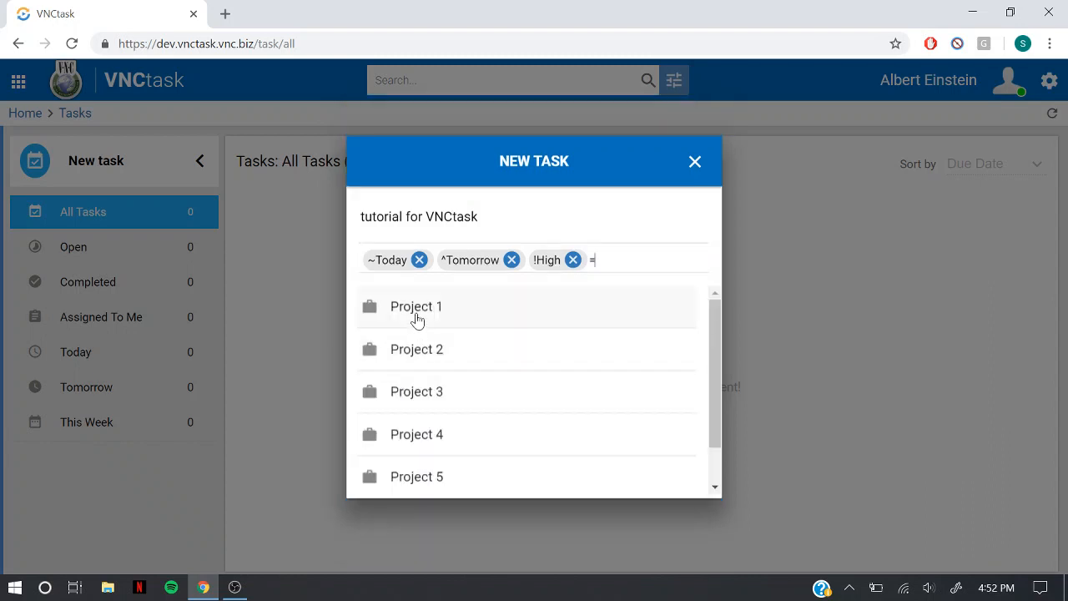
pyautogui.click(415, 307)
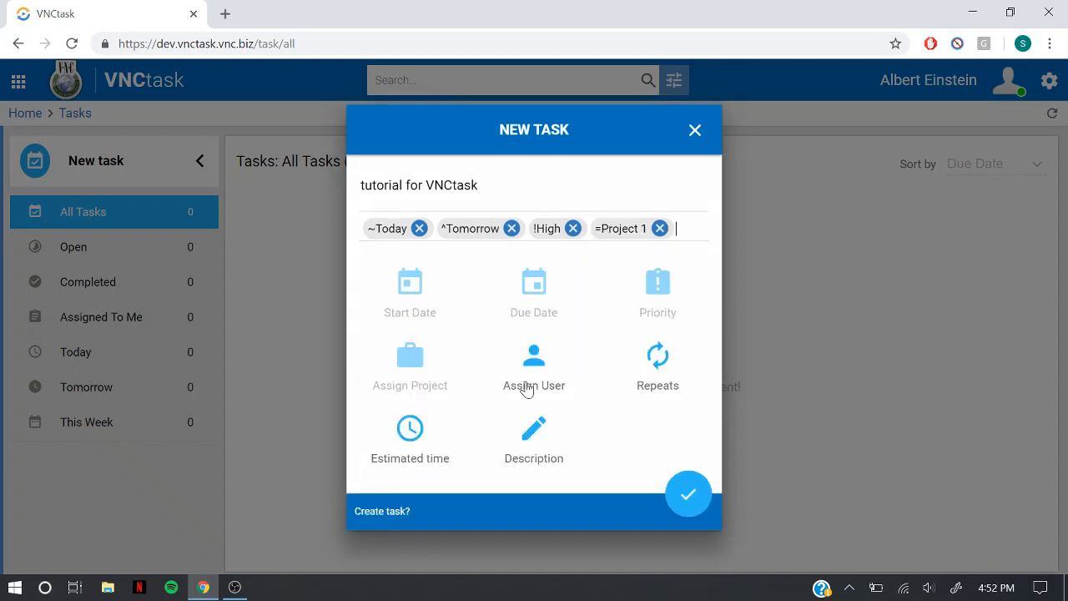
pyautogui.click(534, 354)
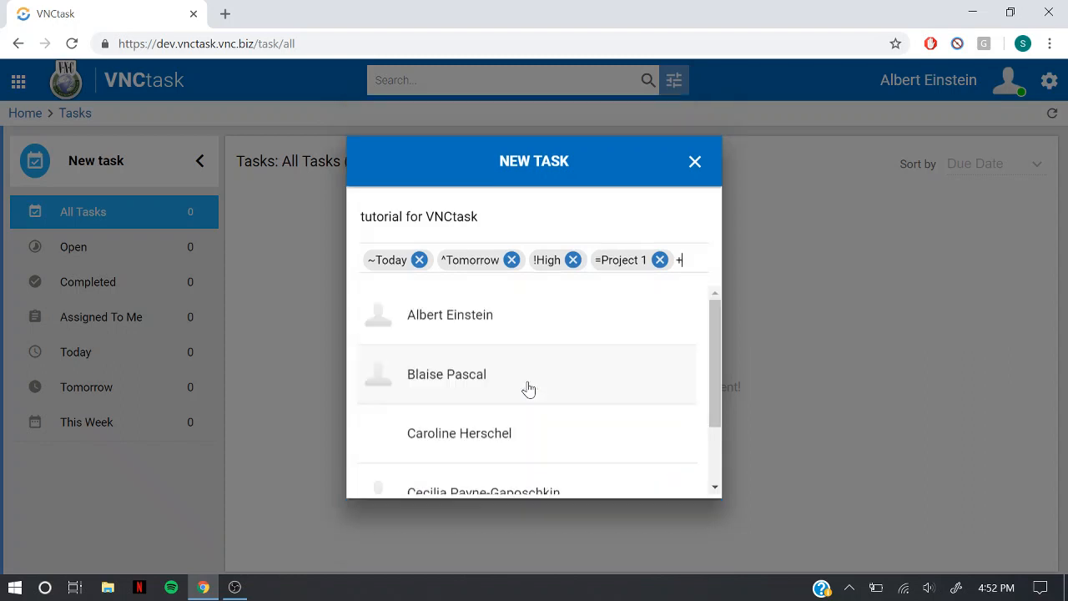
pyautogui.click(451, 313)
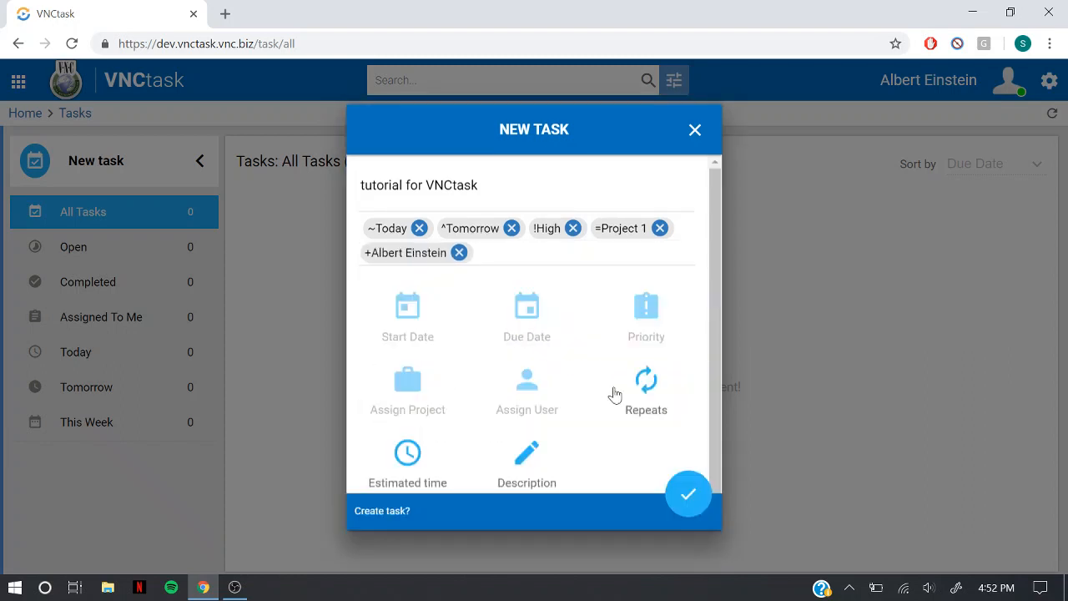
pyautogui.moveTo(647, 417)
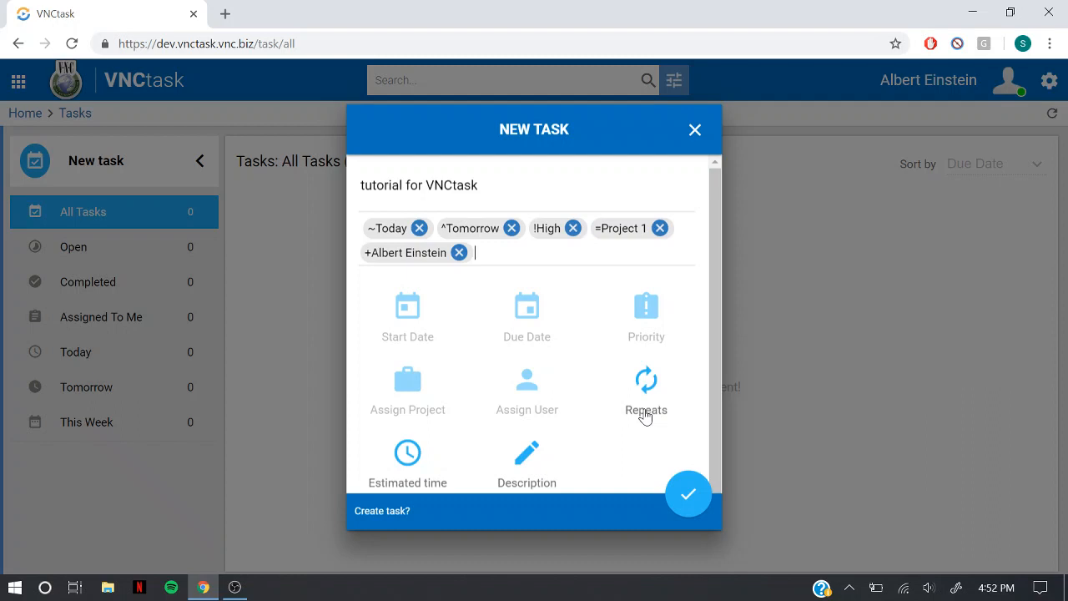
# Make the task repeat Every day and set its estimated time to 5:00
pyautogui.click(646, 381)
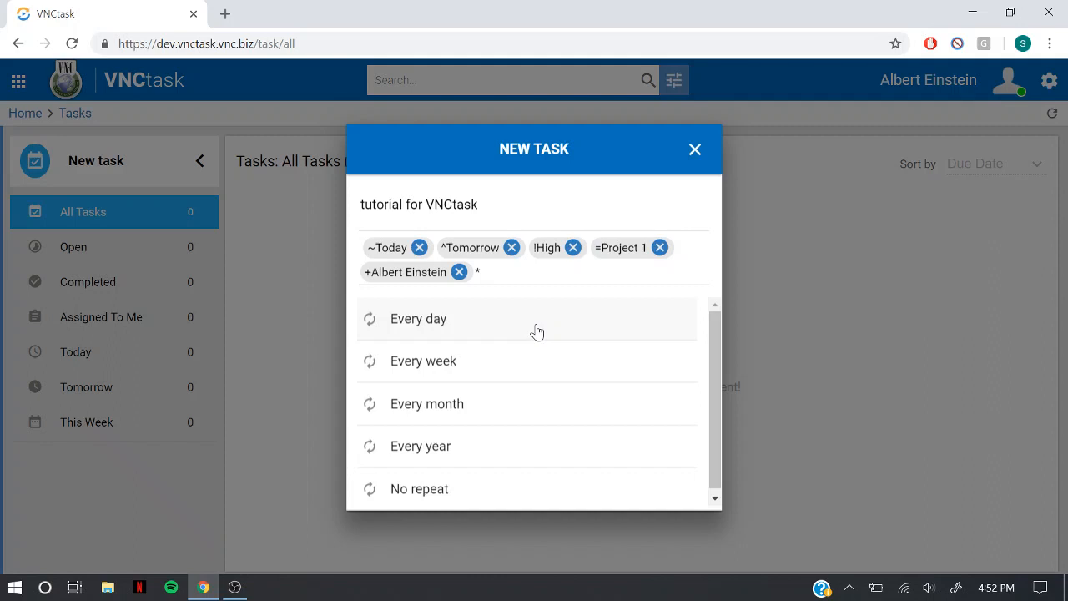
pyautogui.moveTo(499, 450)
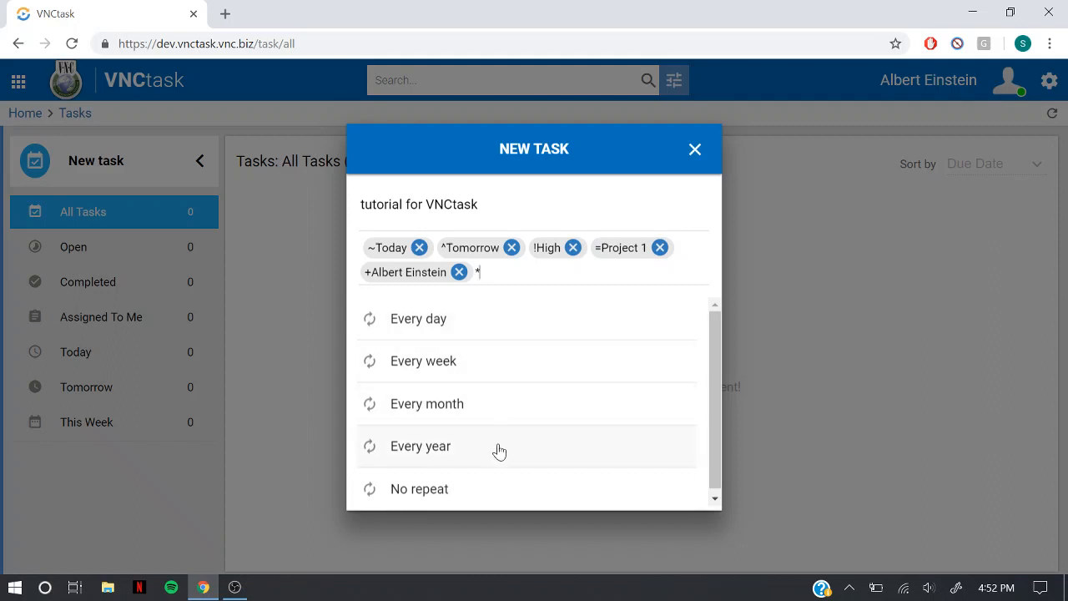
pyautogui.click(417, 317)
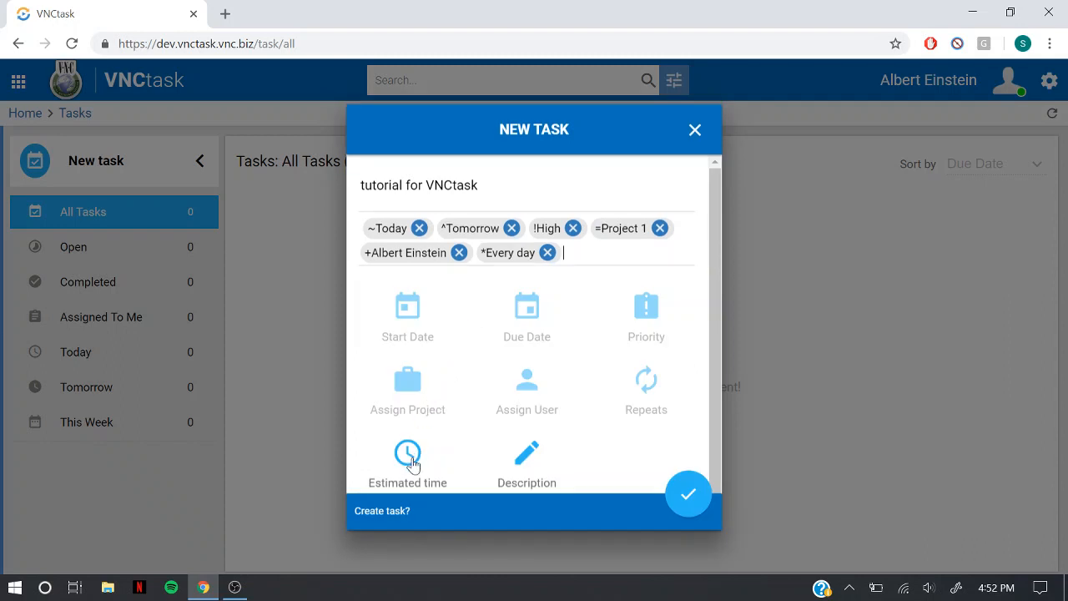
pyautogui.click(407, 454)
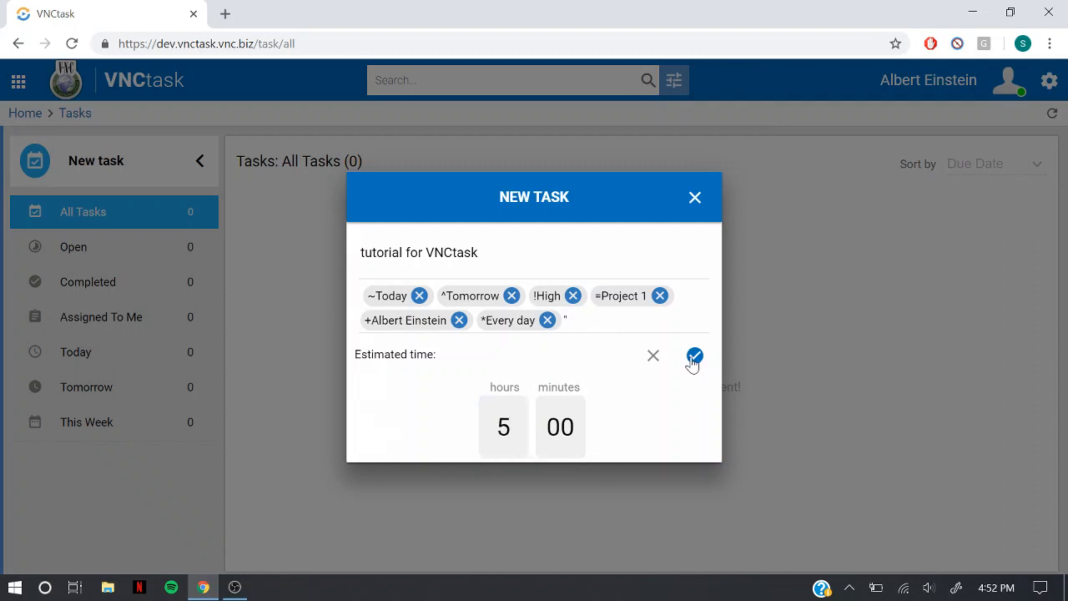
pyautogui.click(694, 356)
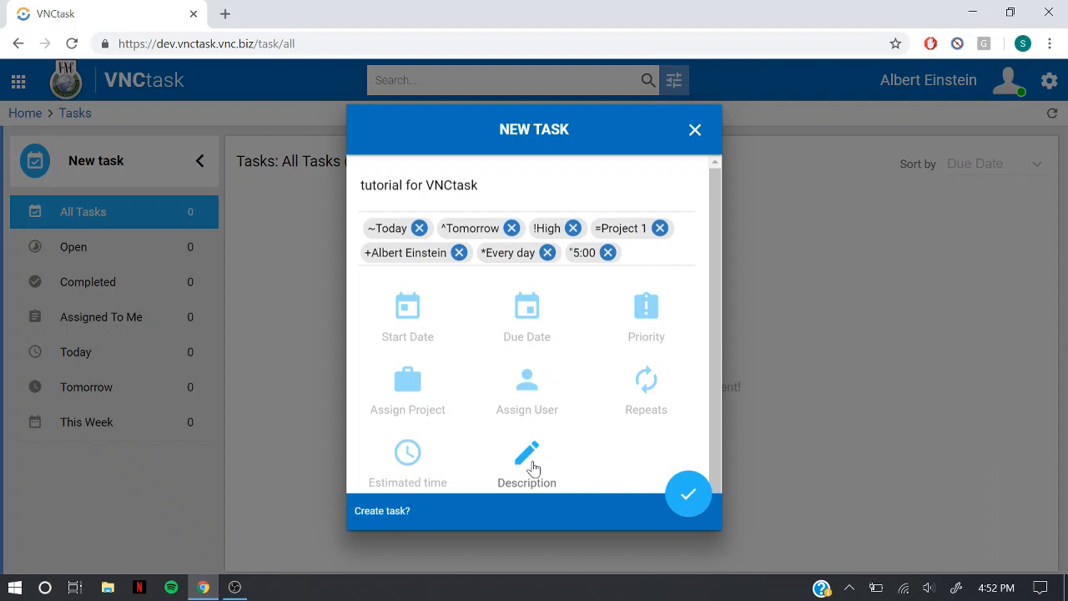
# Save the description 'tutorial video for VNCtask' on the draft task
pyautogui.click(528, 454)
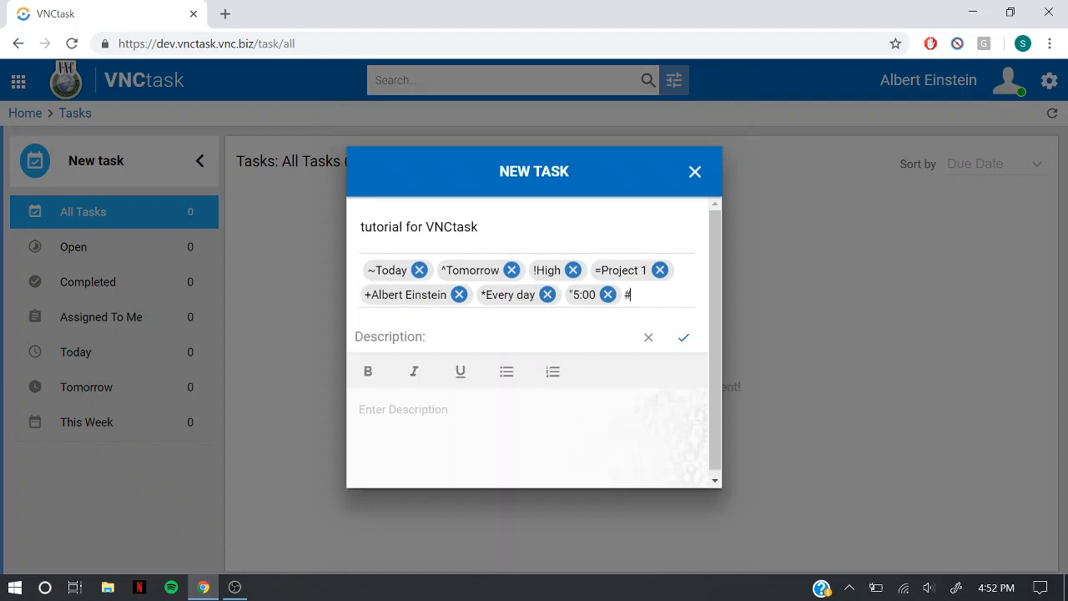
pyautogui.write('tutorial v')
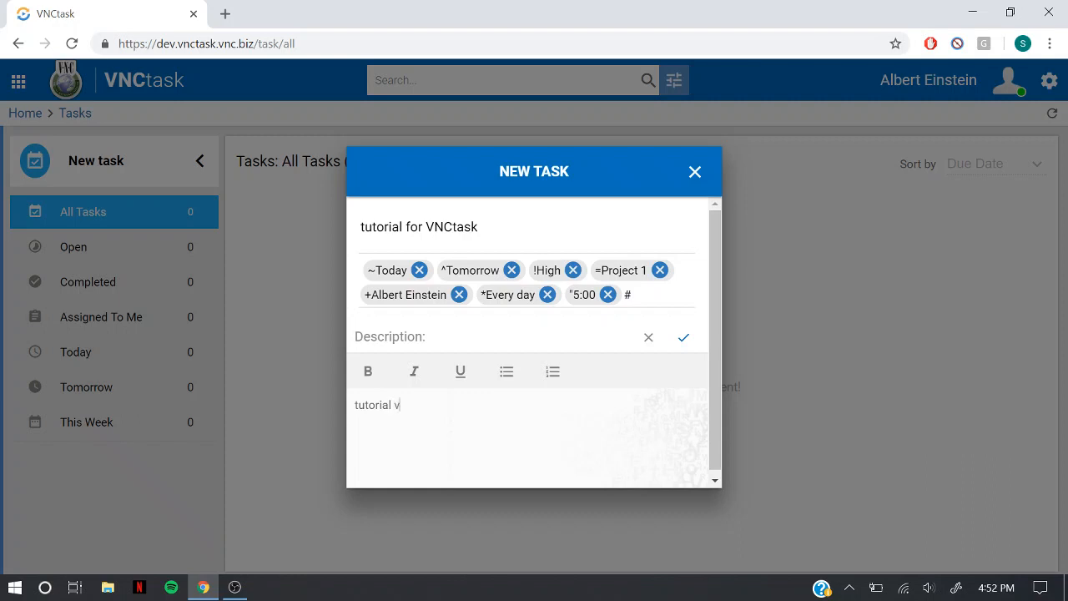
pyautogui.write('ideo for V')
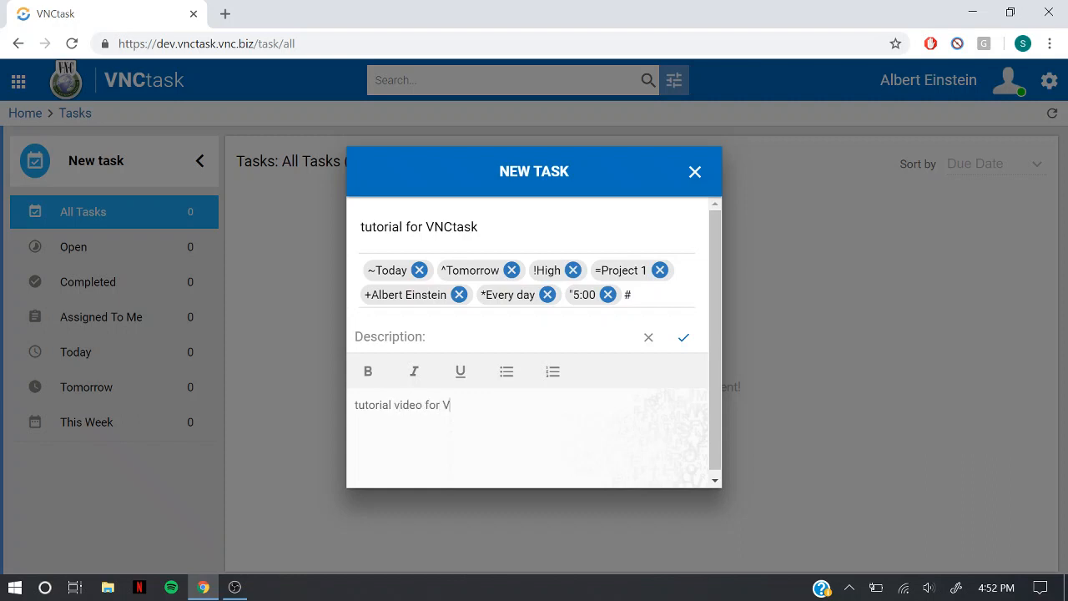
pyautogui.write('NCtask')
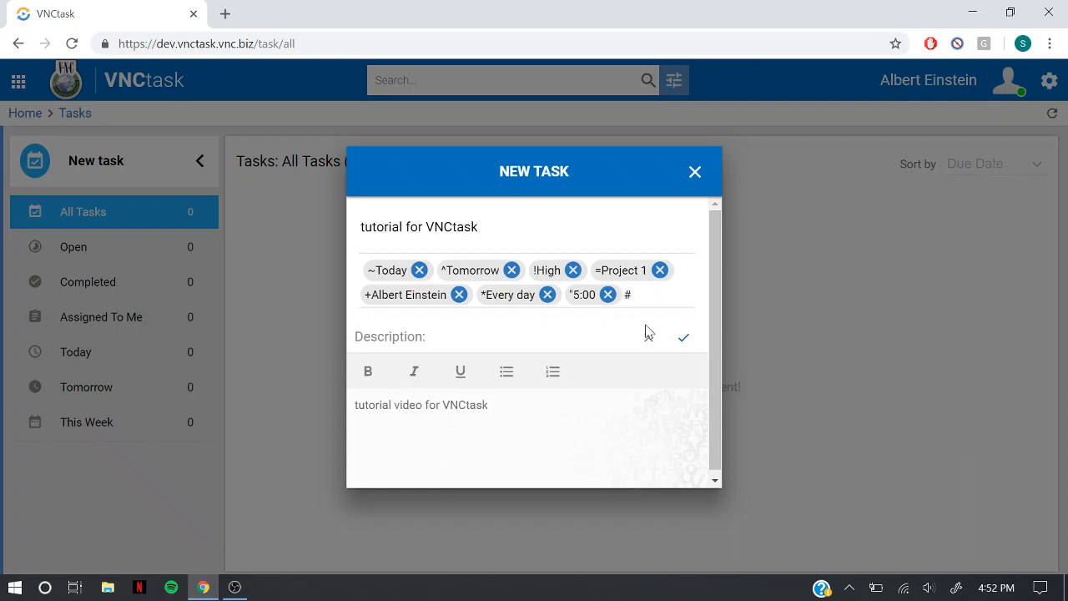
pyautogui.click(684, 337)
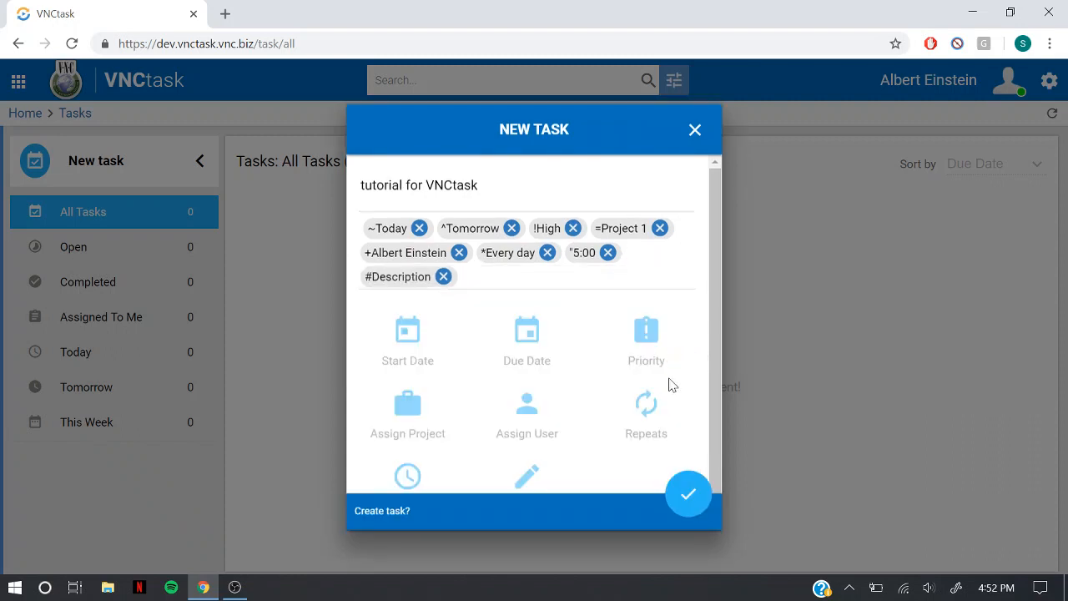
pyautogui.moveTo(688, 494)
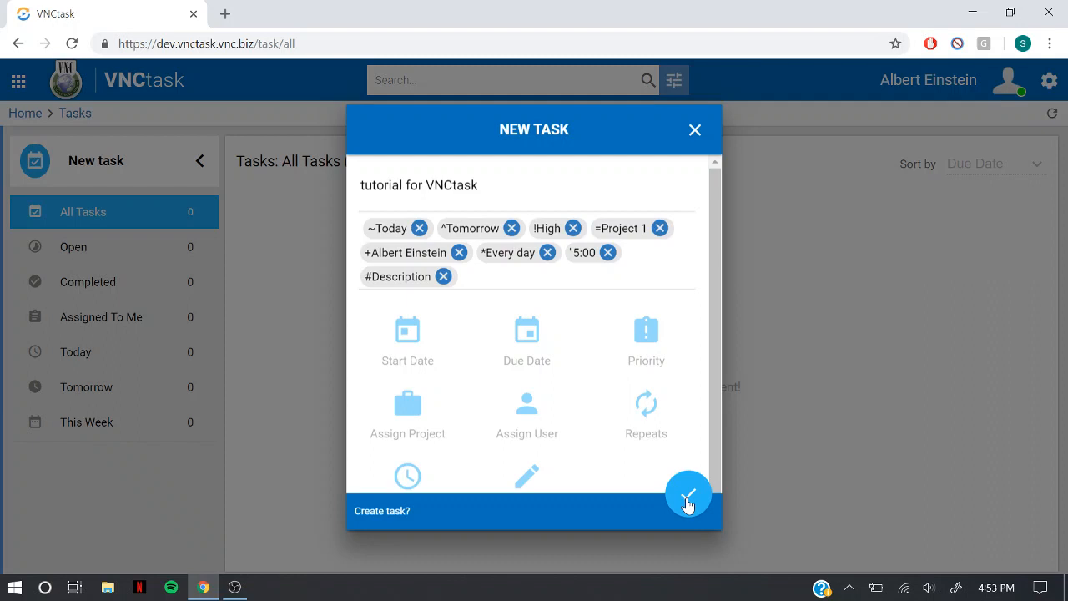
# Create the task so 'tutorial for VNCtask' appears in All Tasks, due Dec 06
pyautogui.click(687, 494)
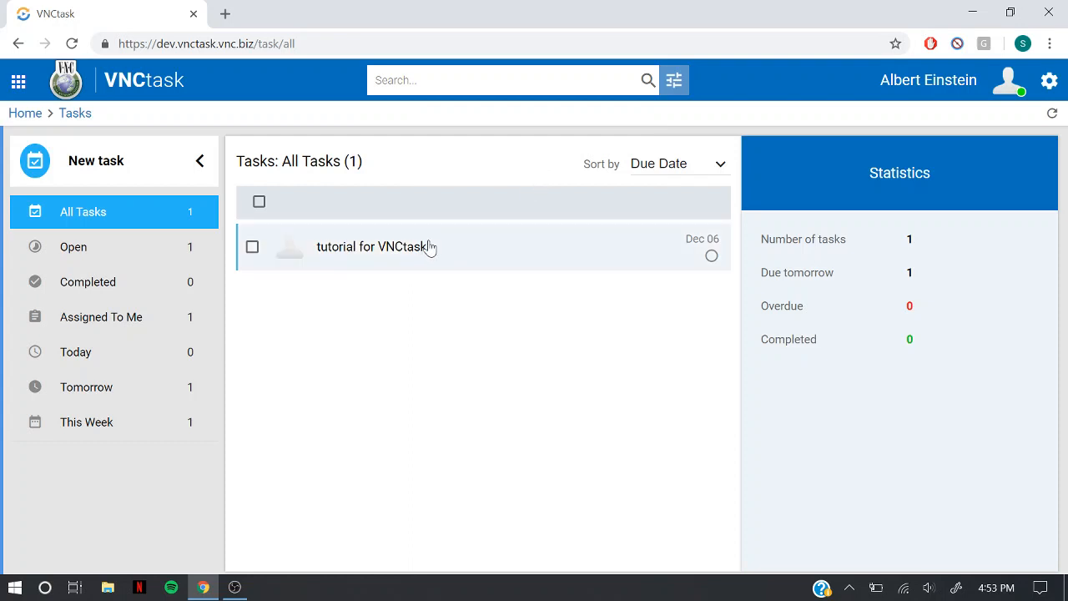
# Show the task's full details: dates, daily repeat, Project 1 and 05:00 estimated time
pyautogui.click(252, 246)
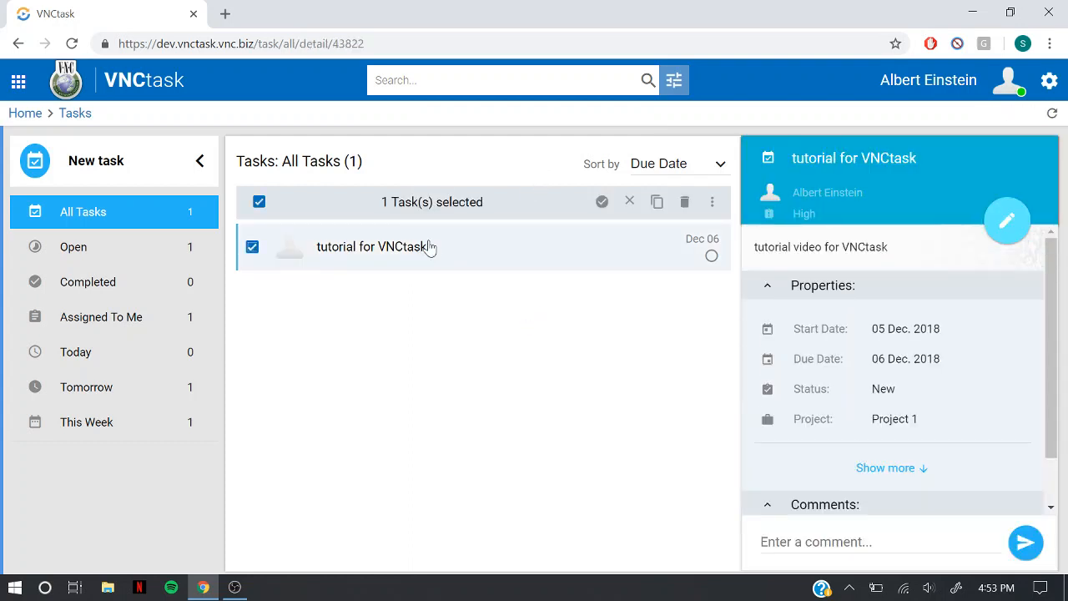
pyautogui.scroll(-3)
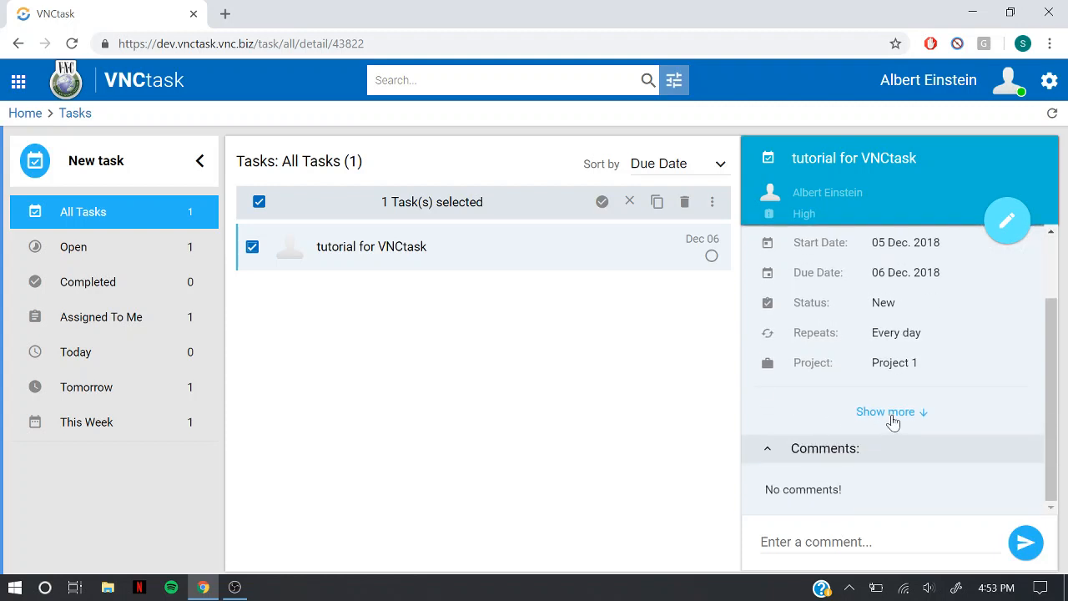
pyautogui.click(886, 410)
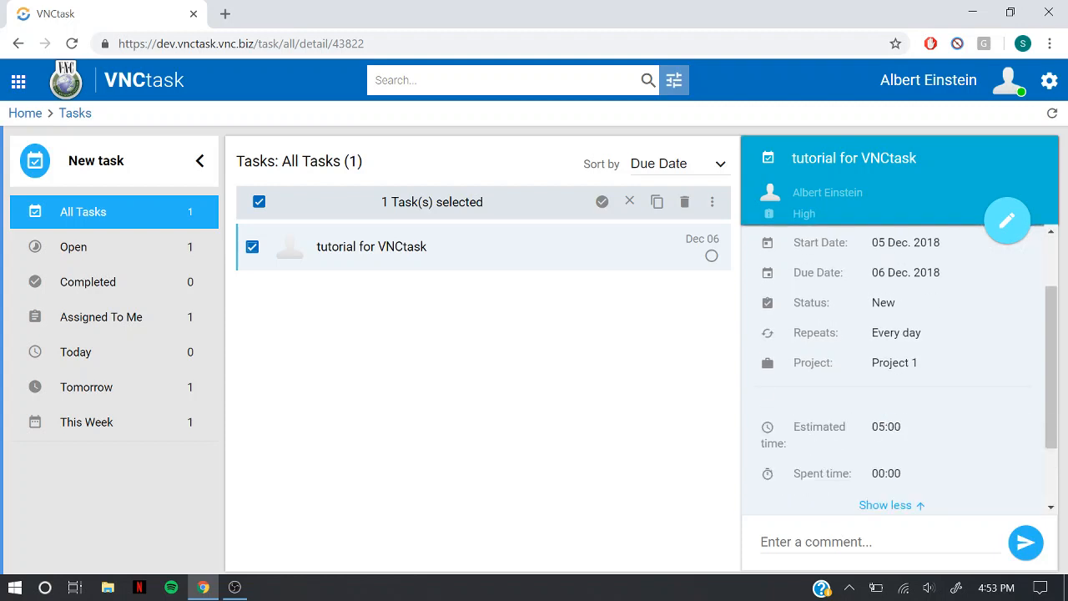